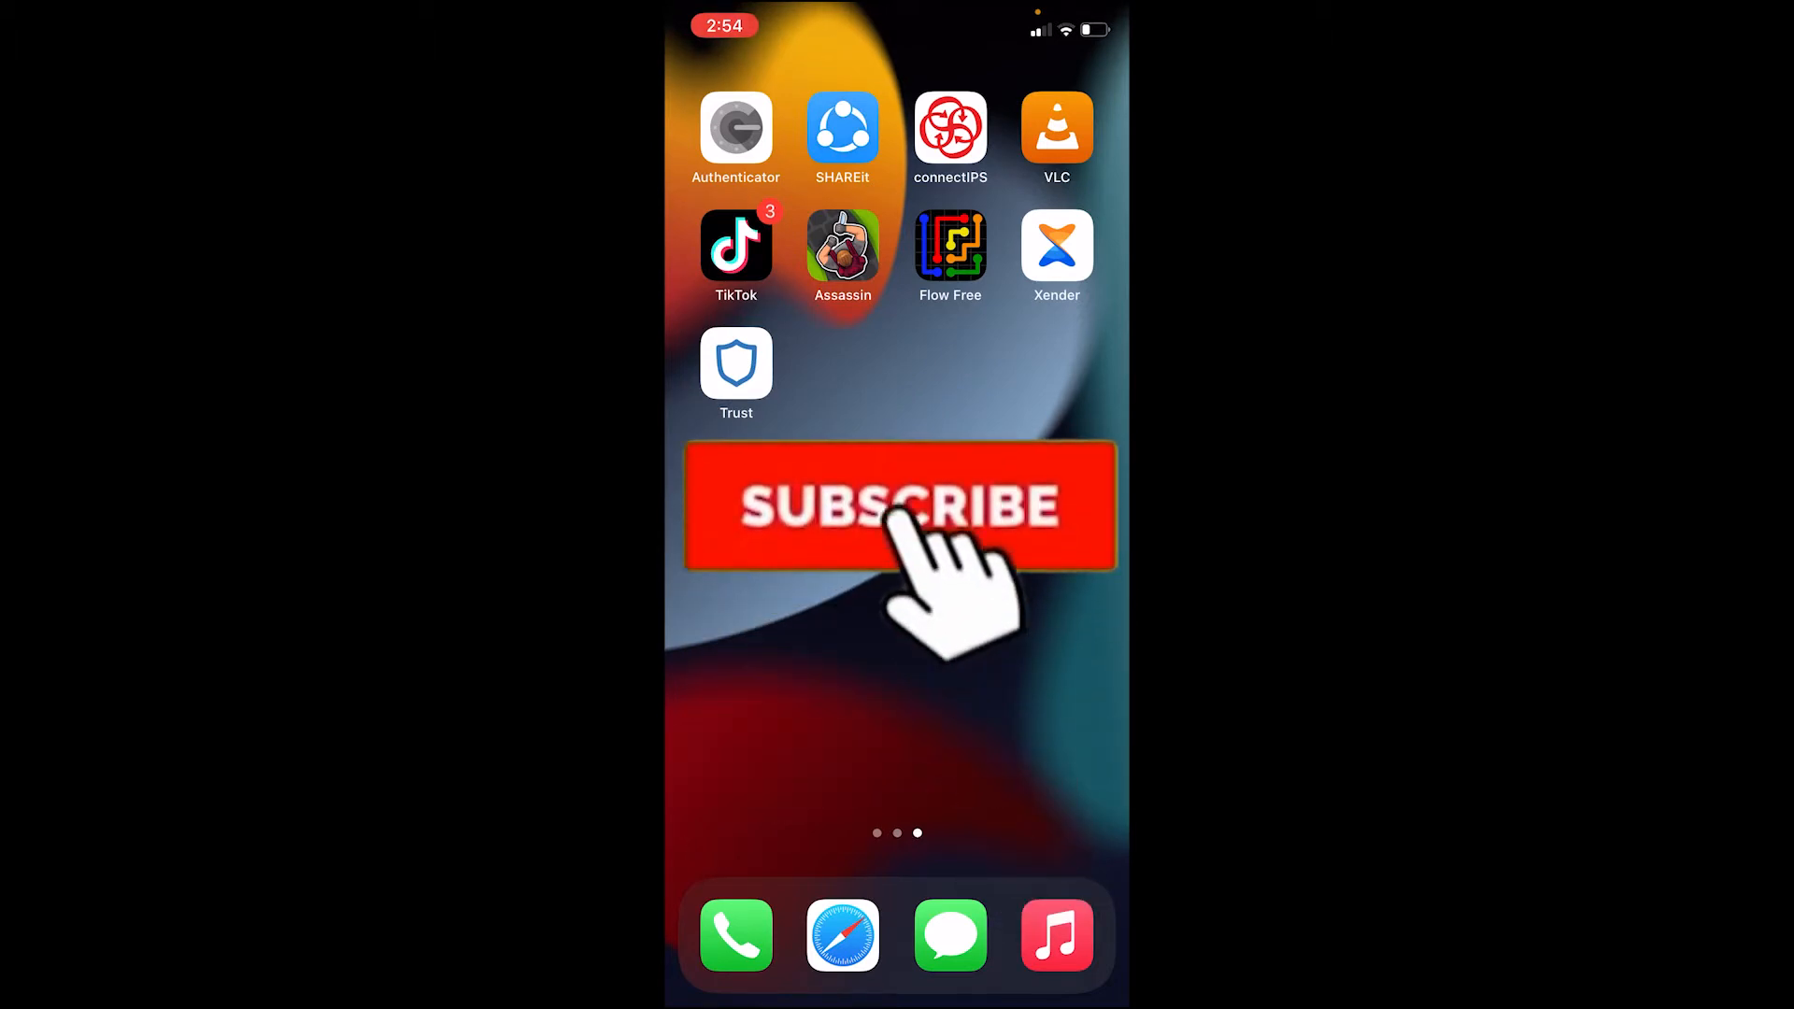
# Launch Trust, choose 'I already have a wallet' and accept the terms to reach the Import screen.
pyautogui.click(895, 506)
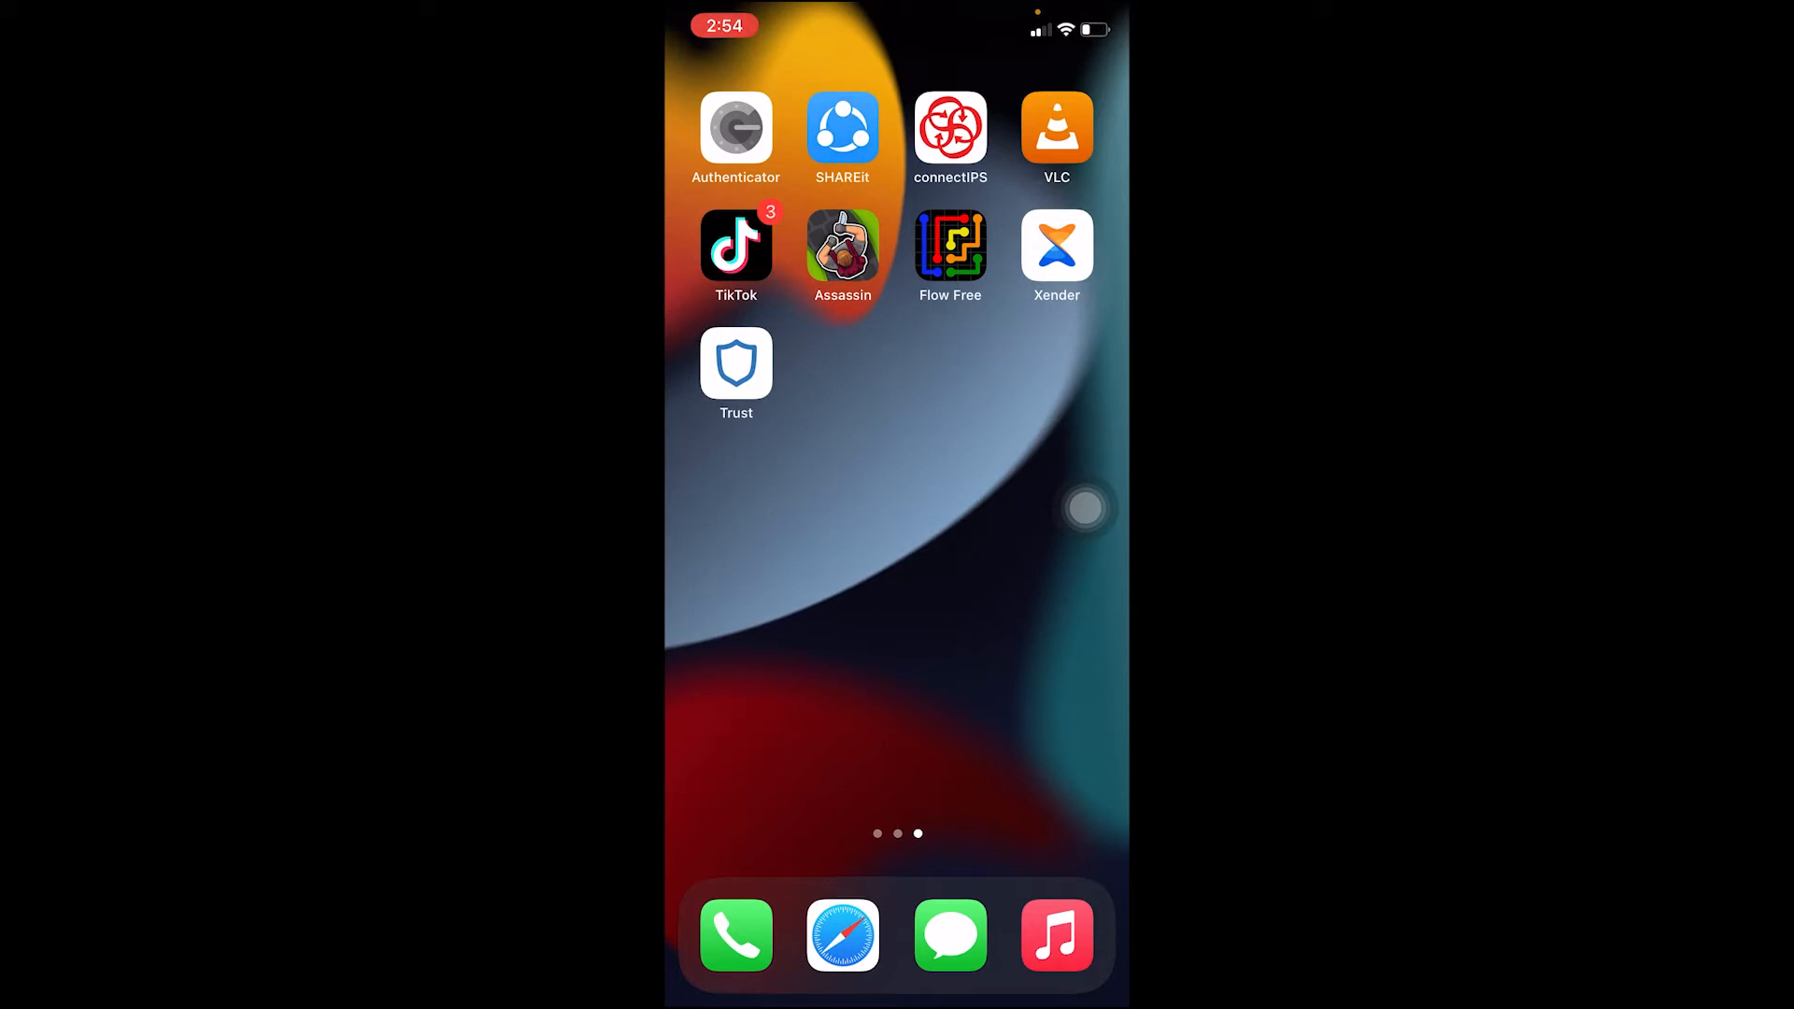
pyautogui.click(736, 364)
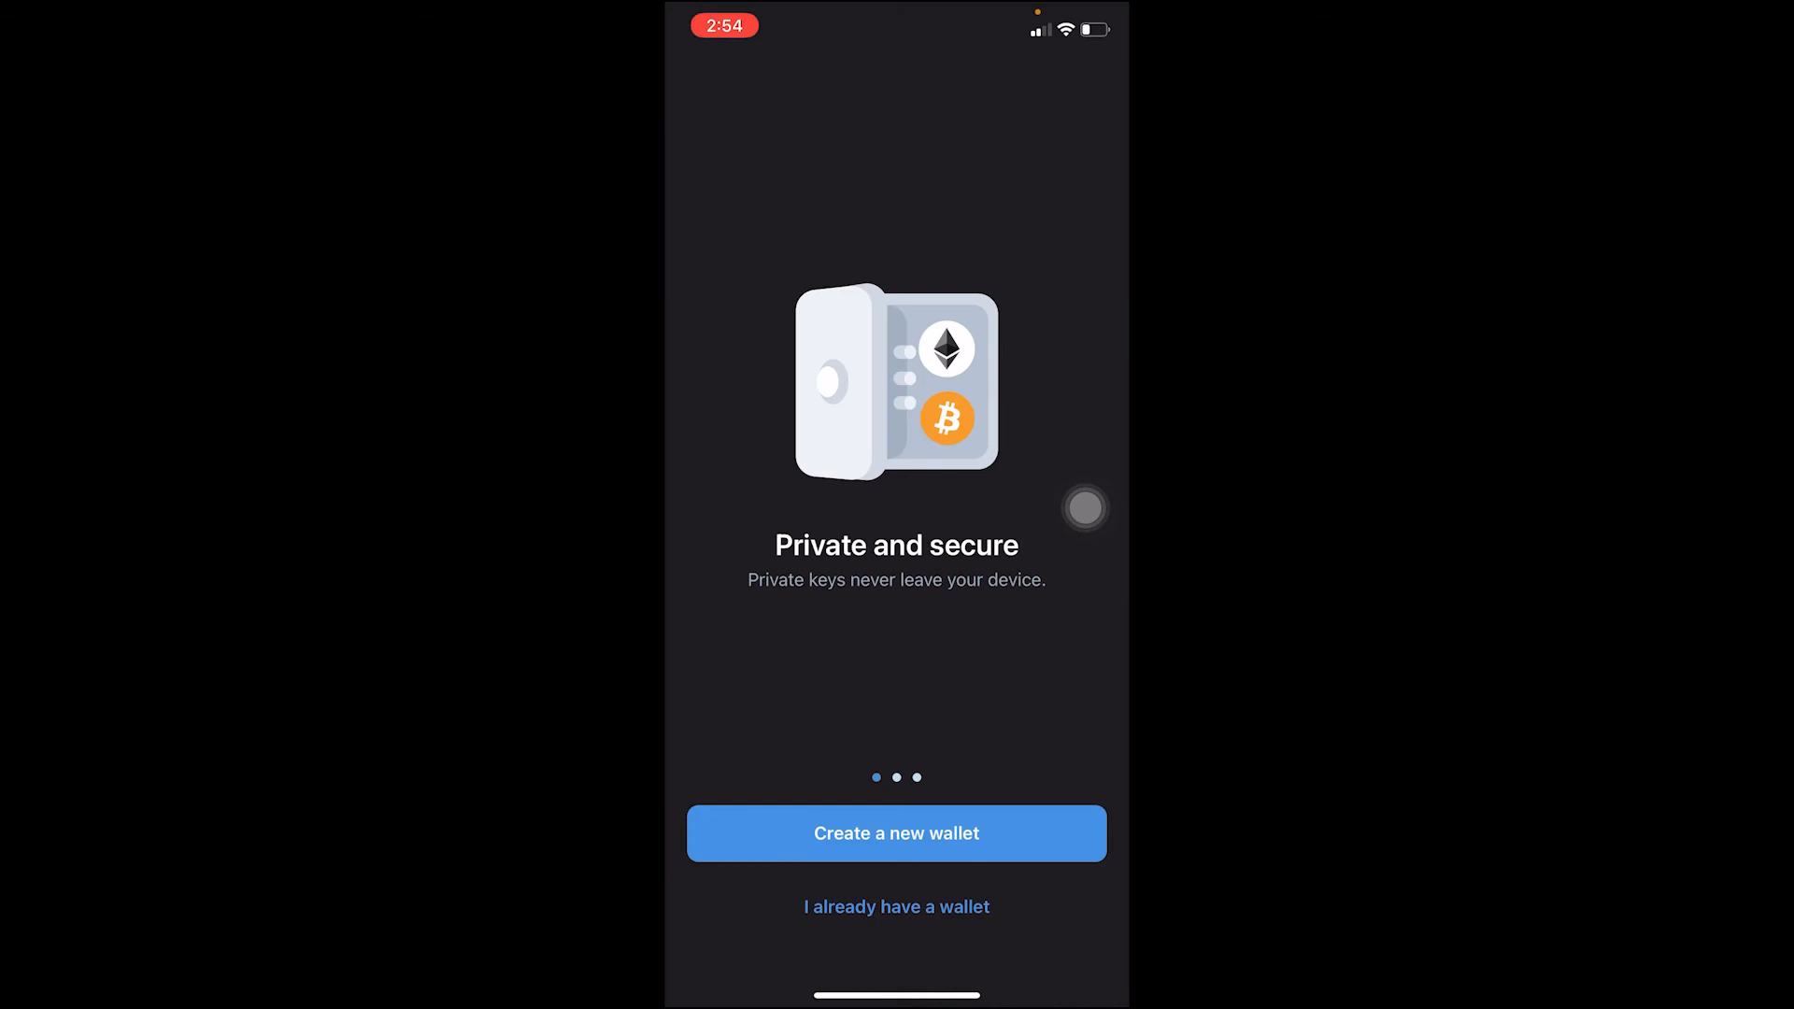
pyautogui.click(895, 833)
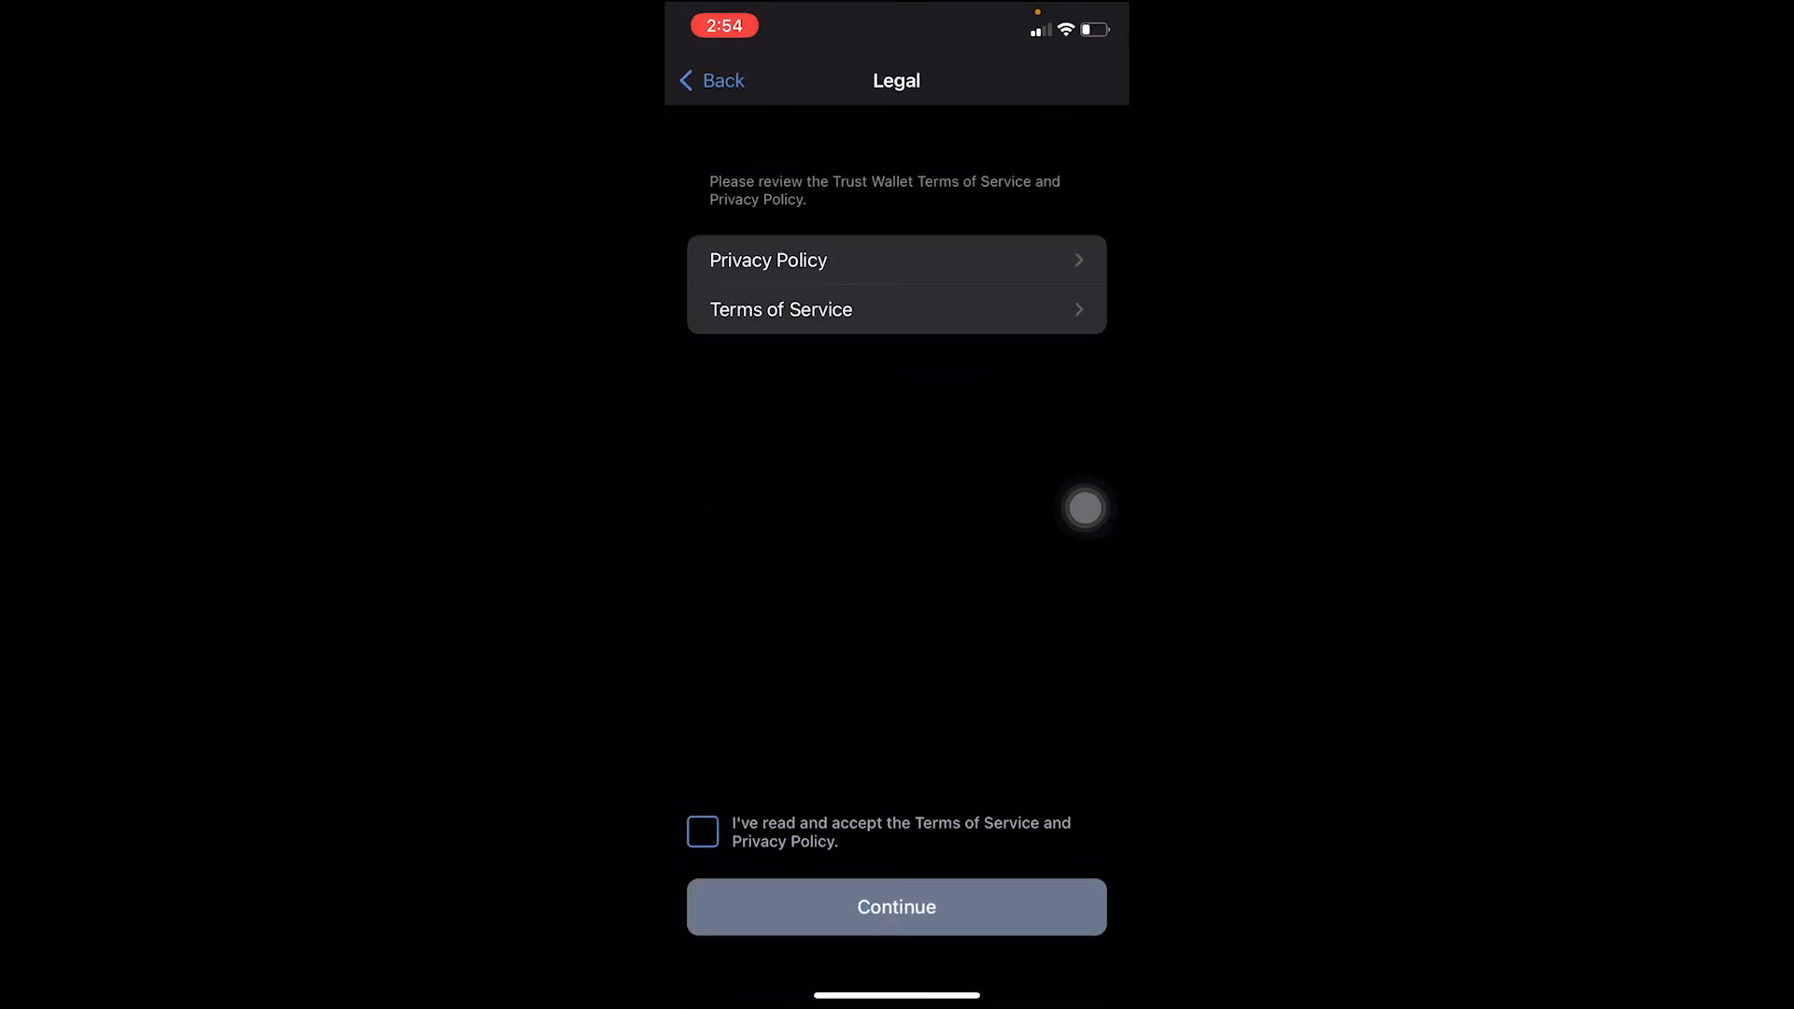
pyautogui.click(895, 907)
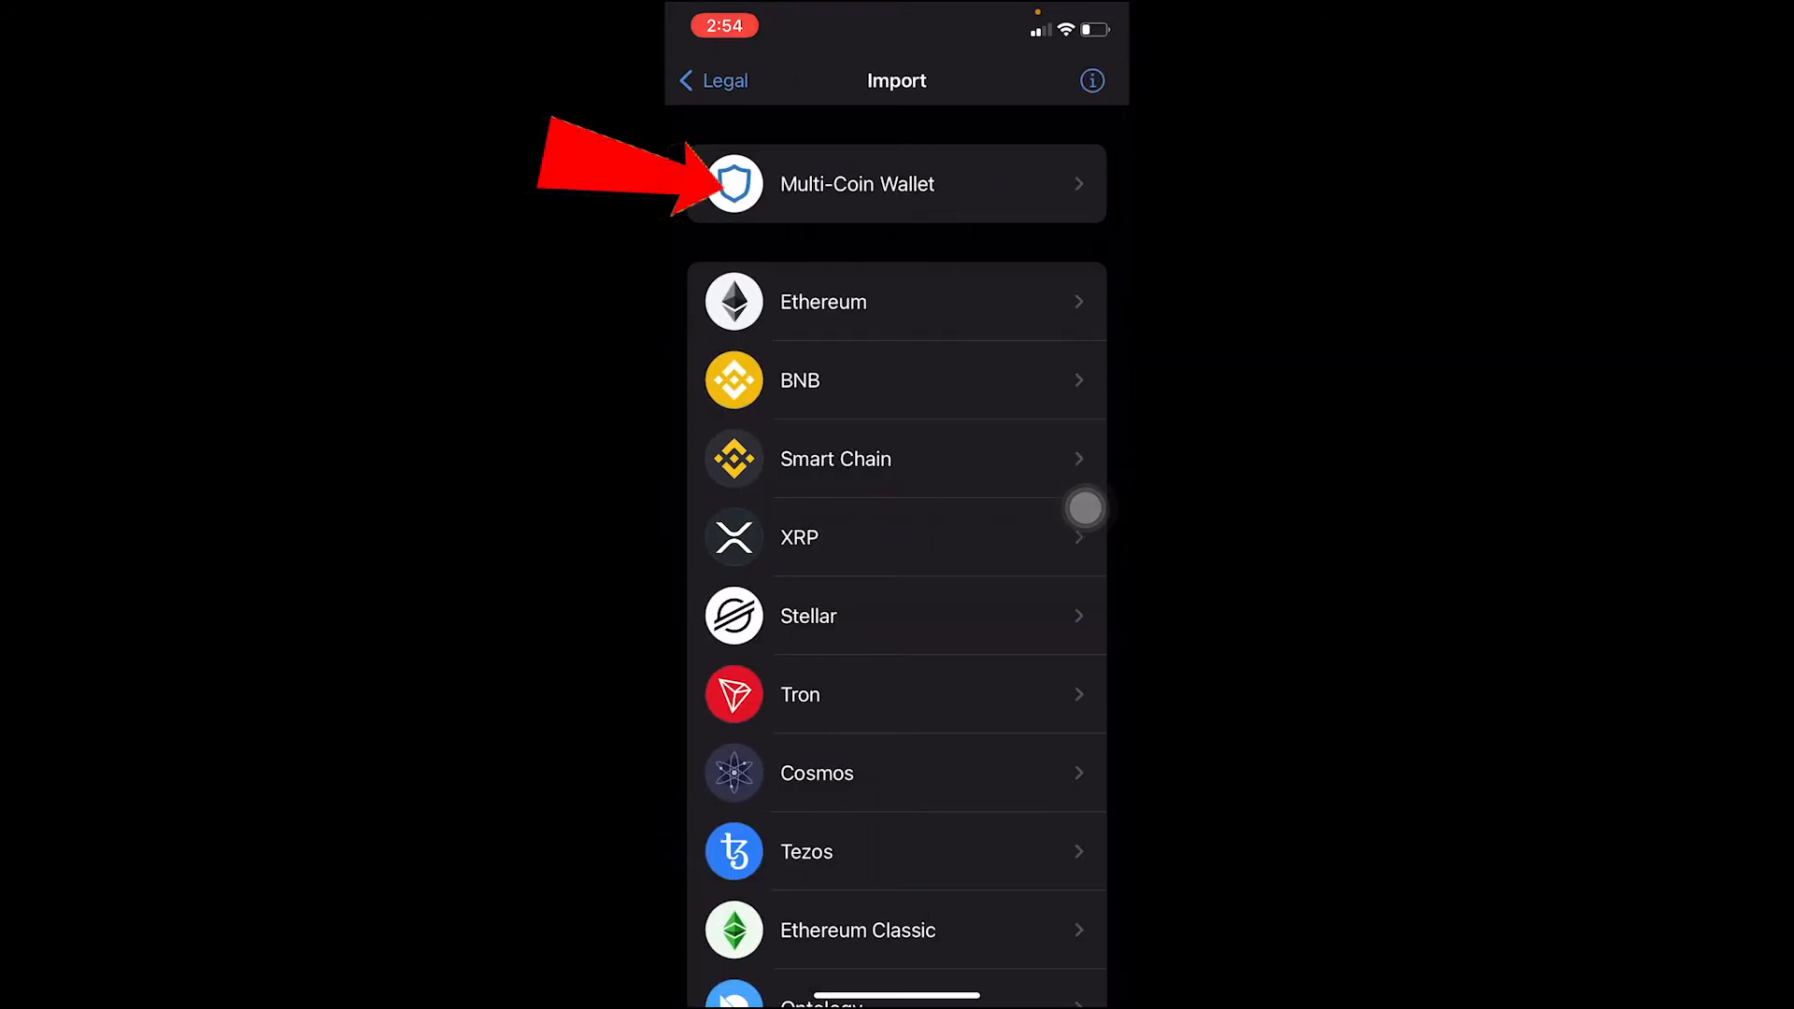
# Choose Multi-Coin Wallet and enter the import form for 'Main Wallet'.
pyautogui.click(895, 184)
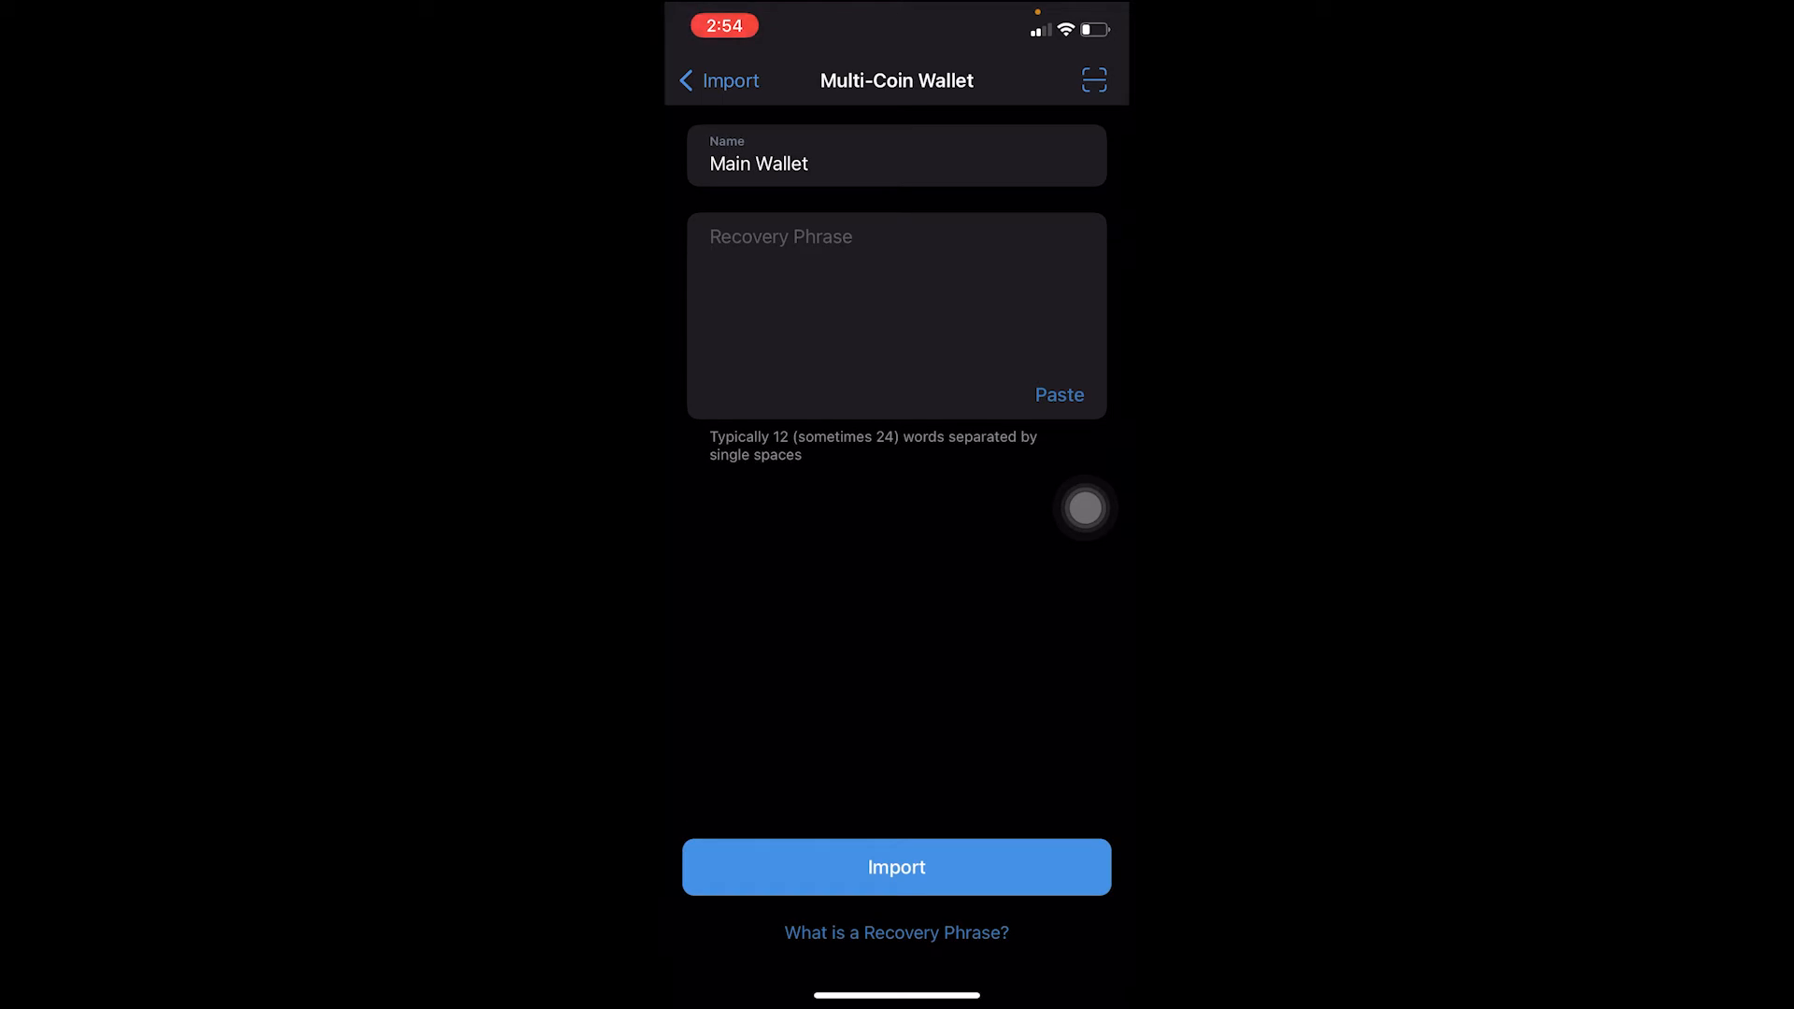
pyautogui.click(895, 314)
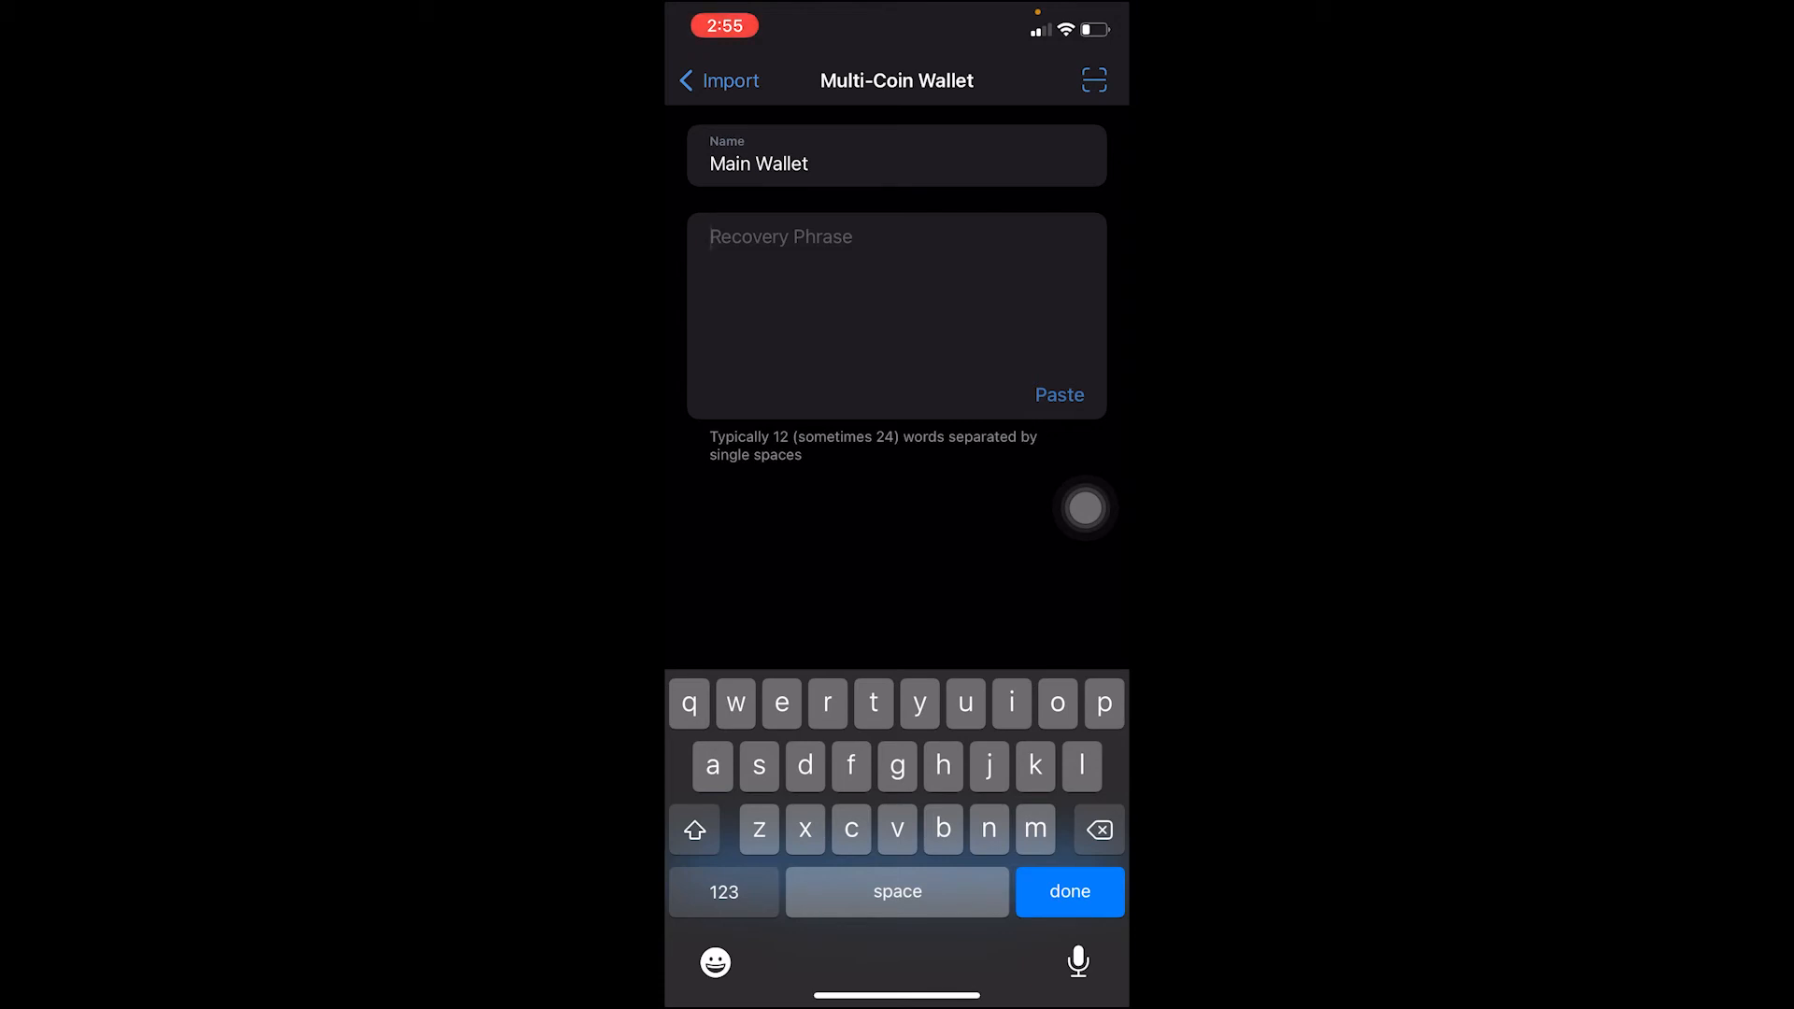
pyautogui.click(895, 263)
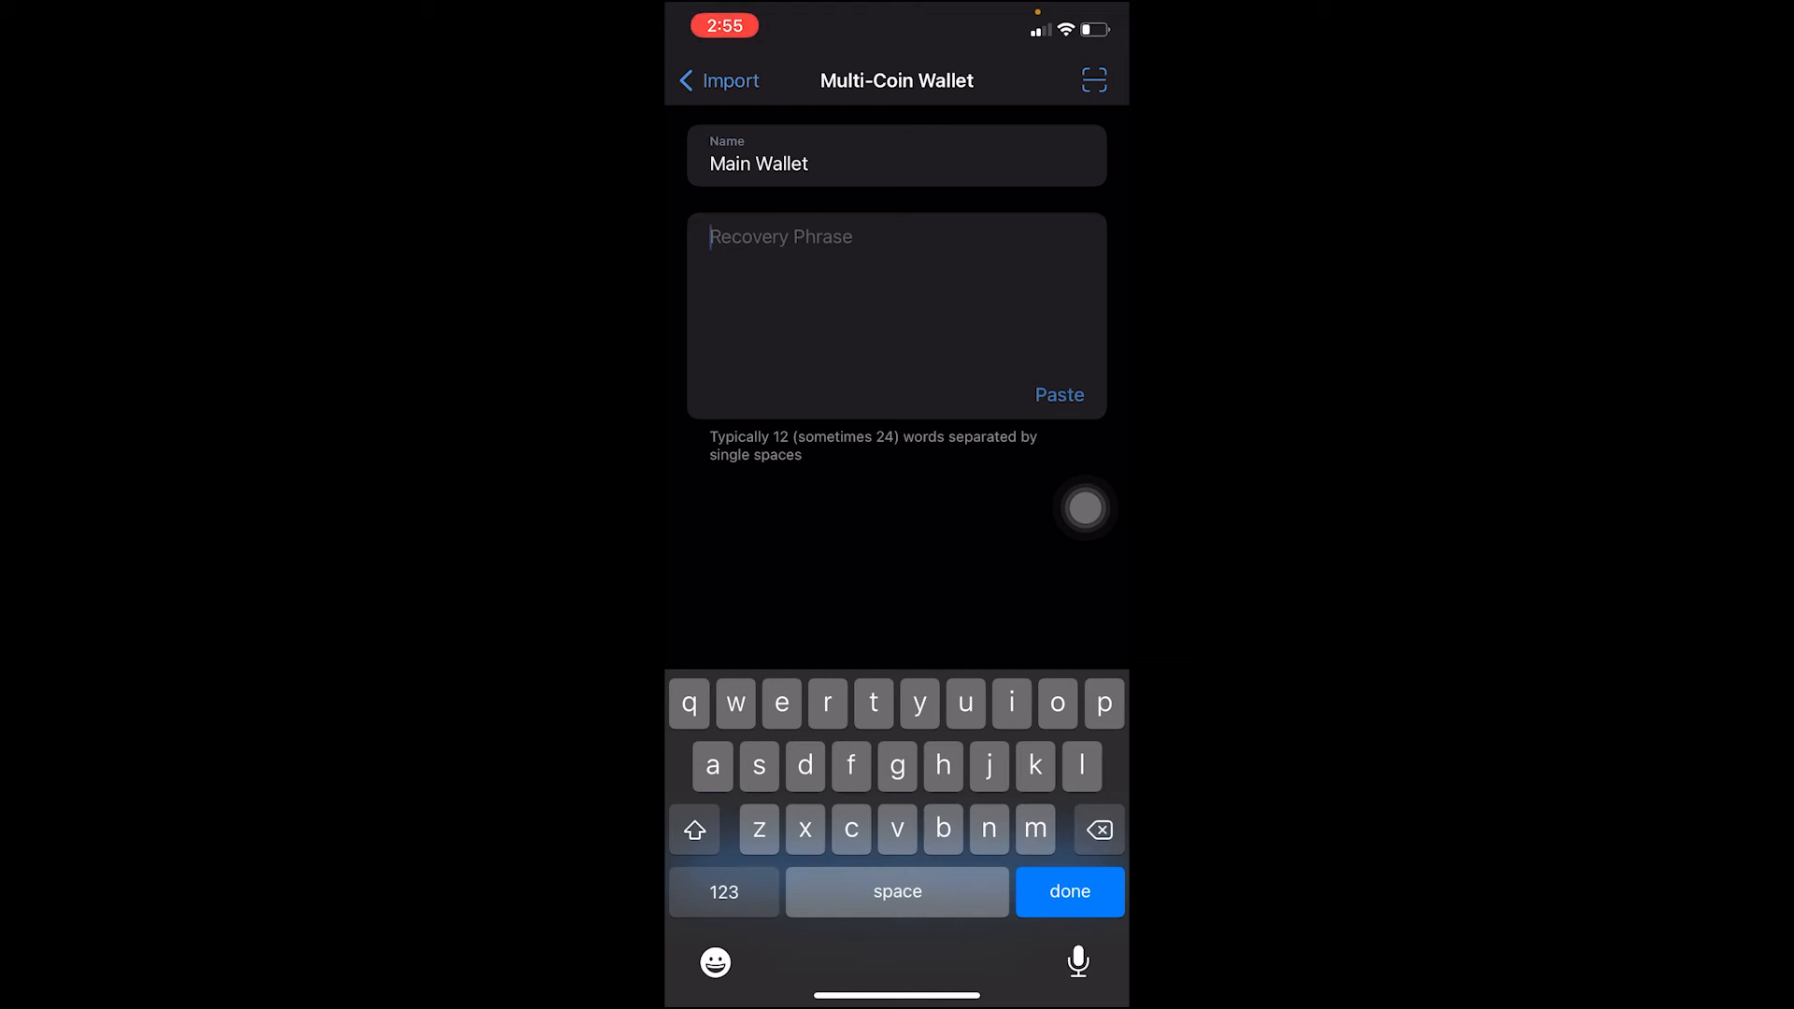
pyautogui.click(1068, 891)
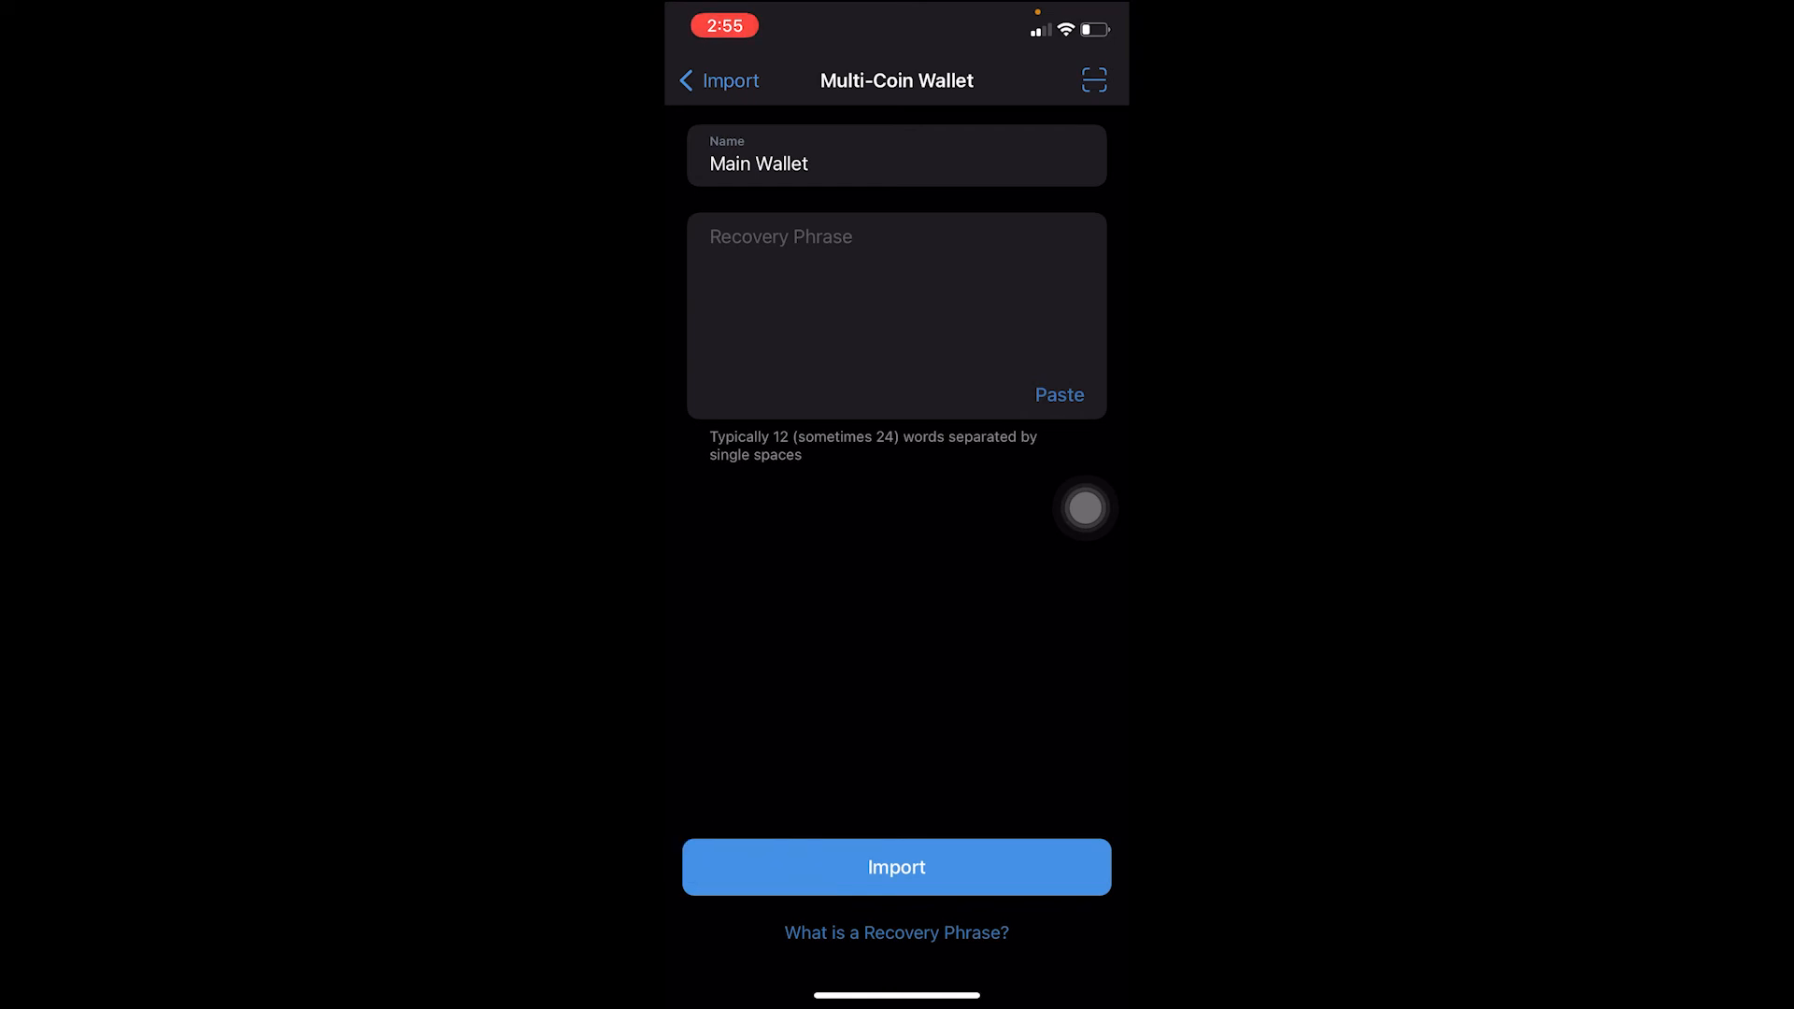
# Import the wallet from the recovery phrase and acknowledge the success message.
pyautogui.click(895, 865)
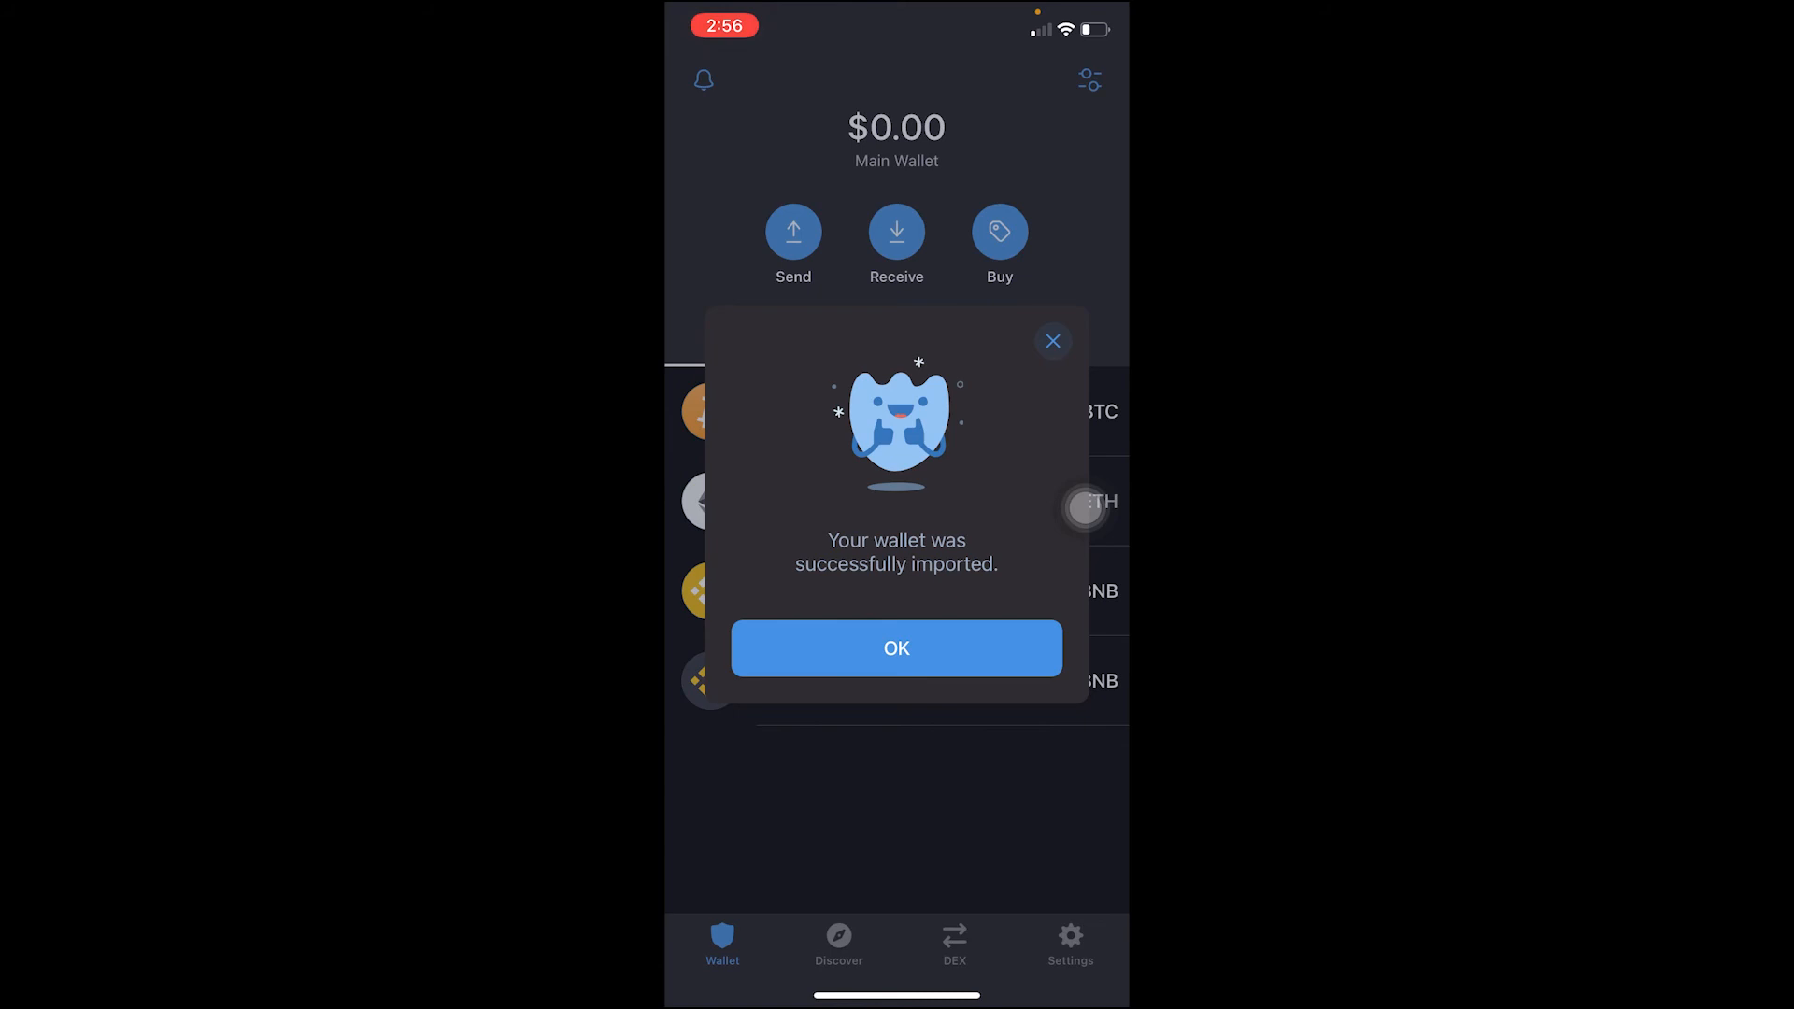
pyautogui.click(895, 648)
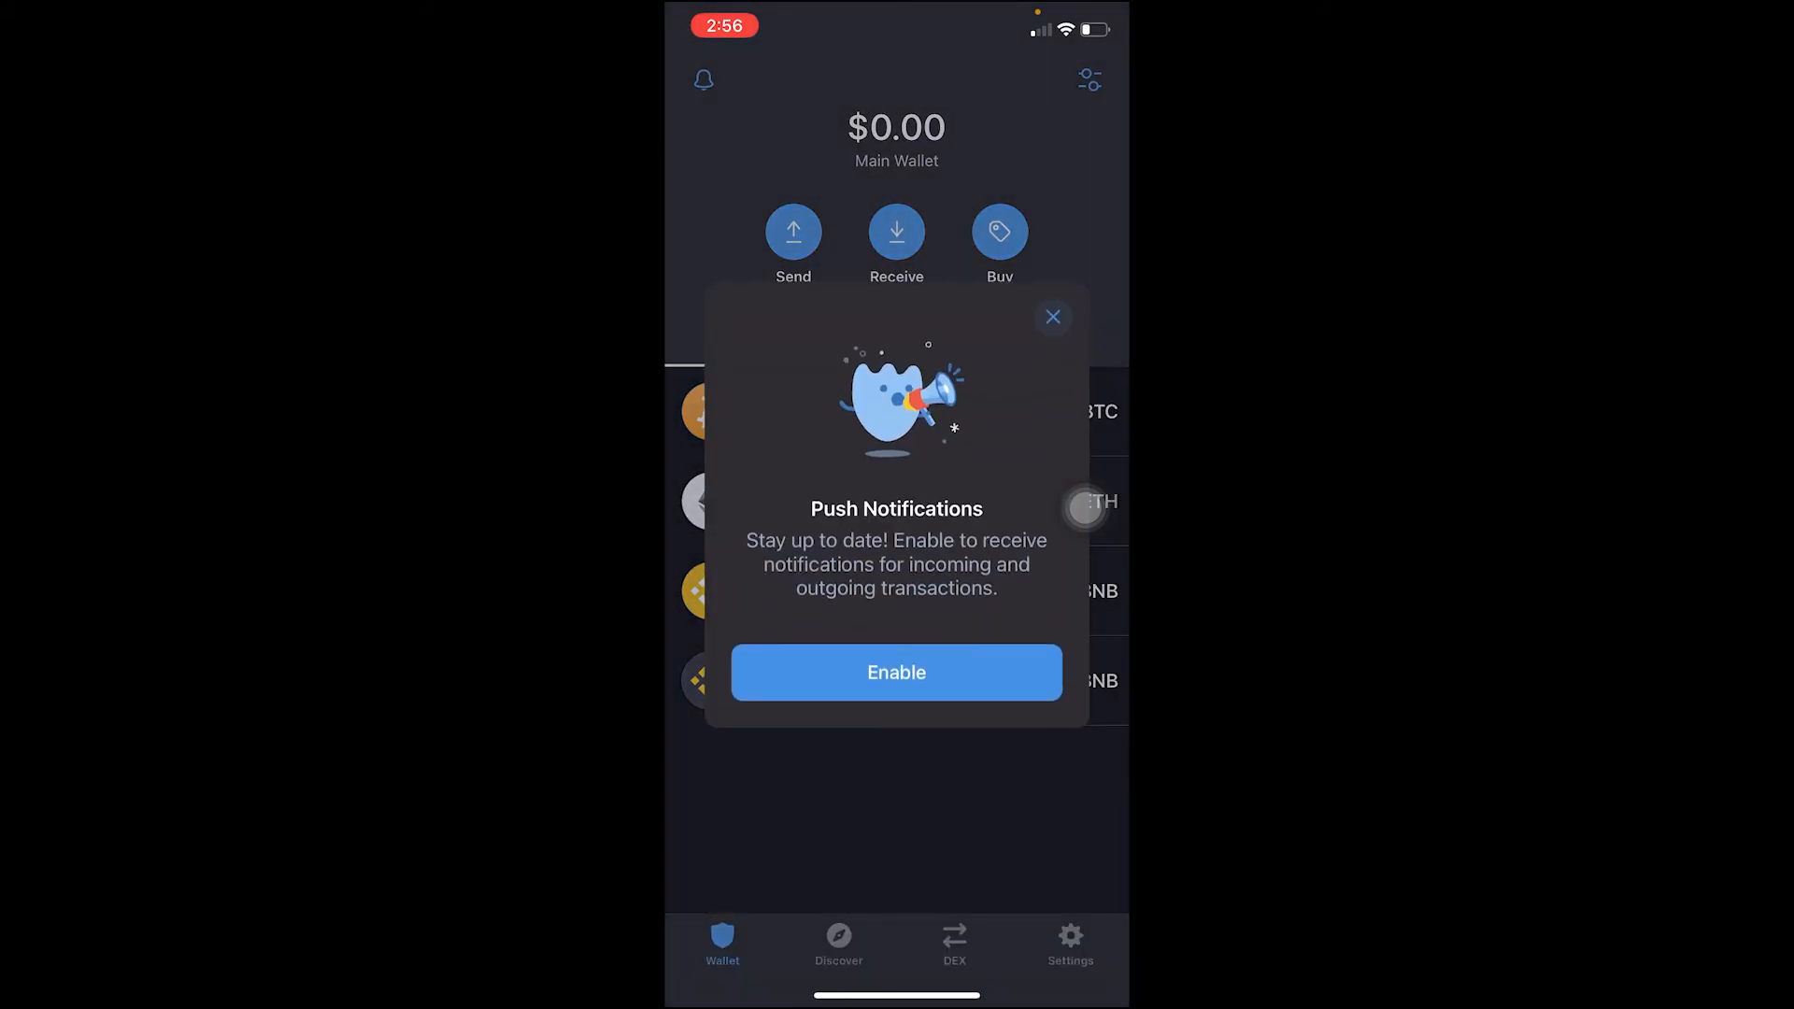